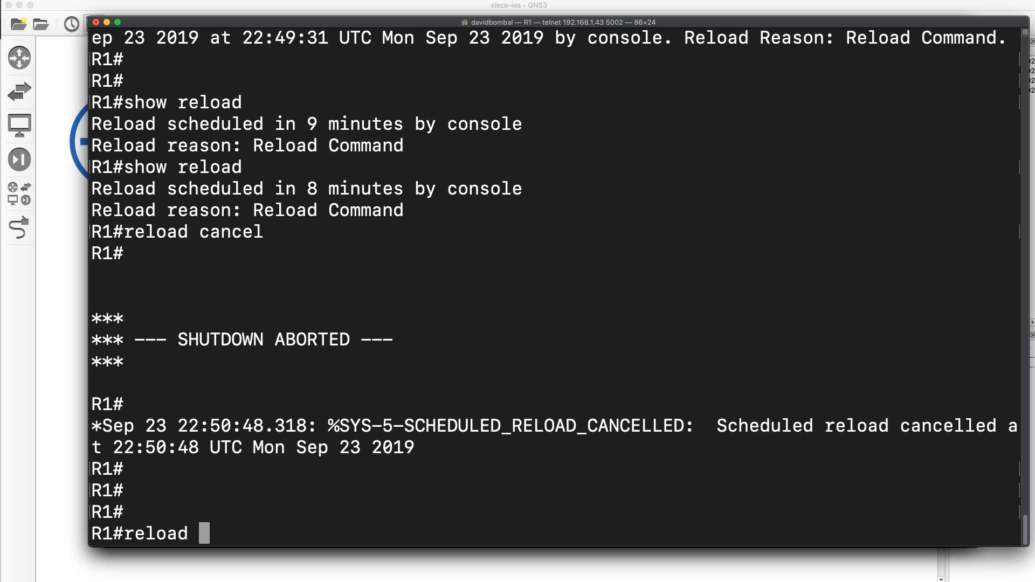
type("?")
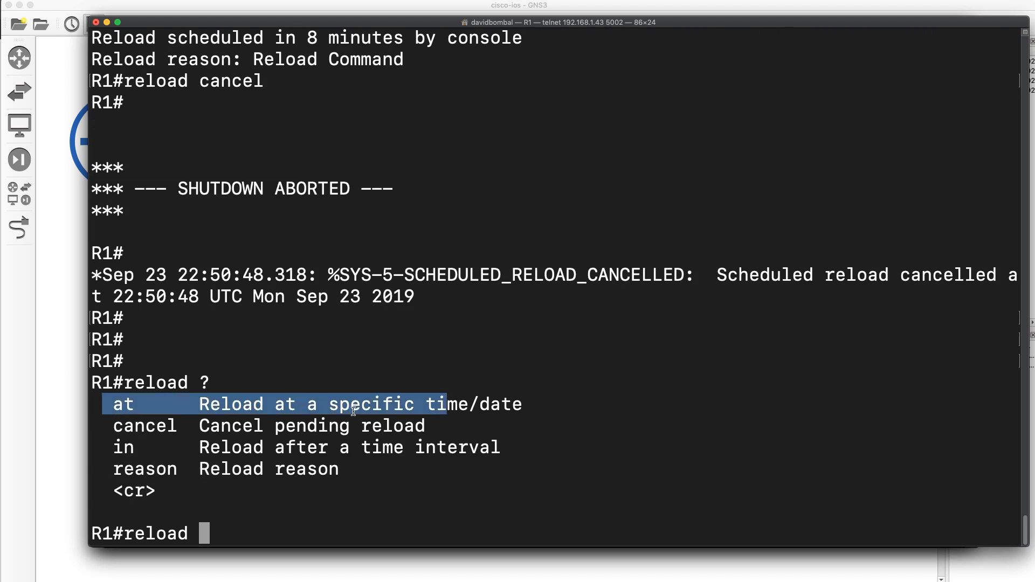
mouse_move(598, 411)
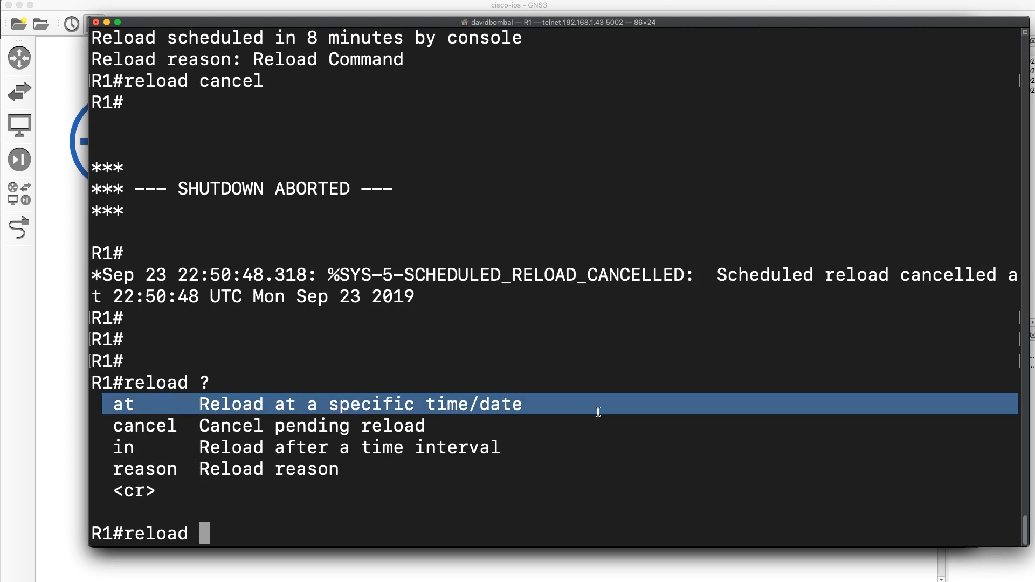